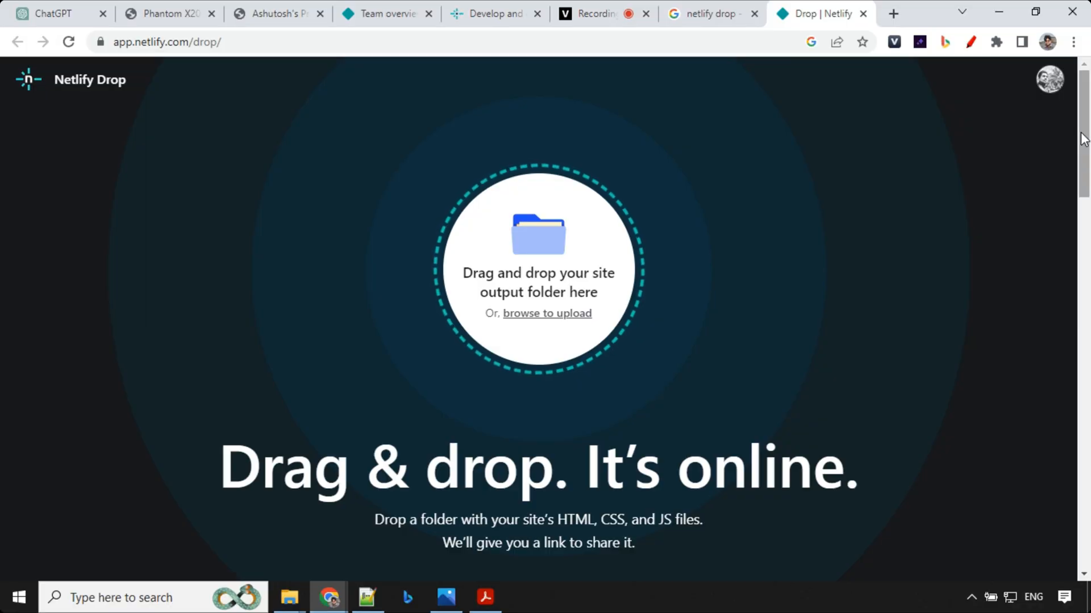
Show the ChatGPT Netlify Drop plugin, scroll the Phantom X20 site, then open netlify.com
{"action": "left_click", "coordinate": [48, 13]}
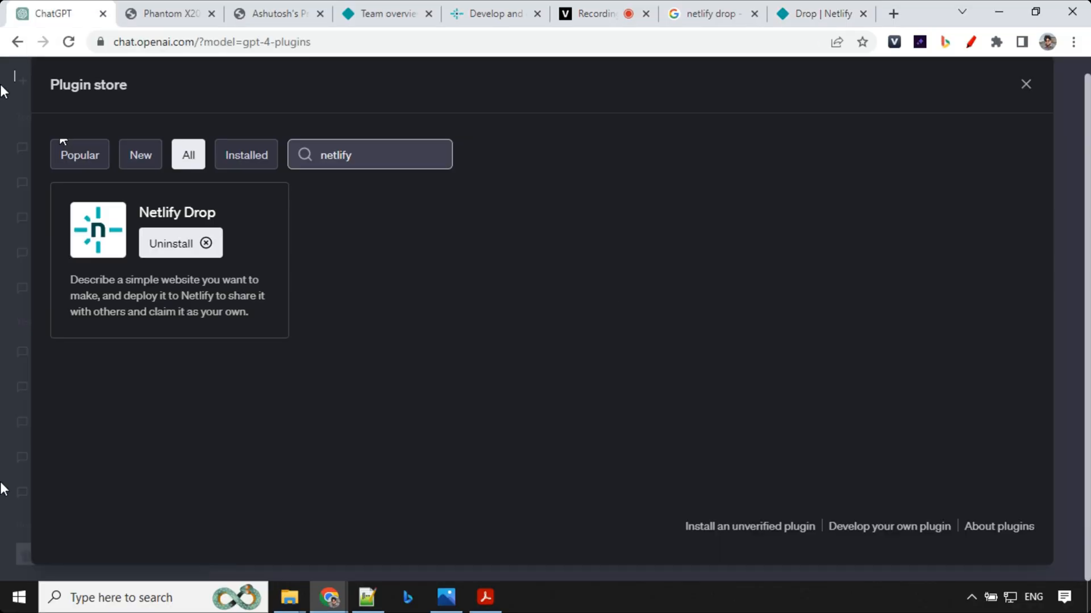
{"action": "left_click", "coordinate": [164, 13]}
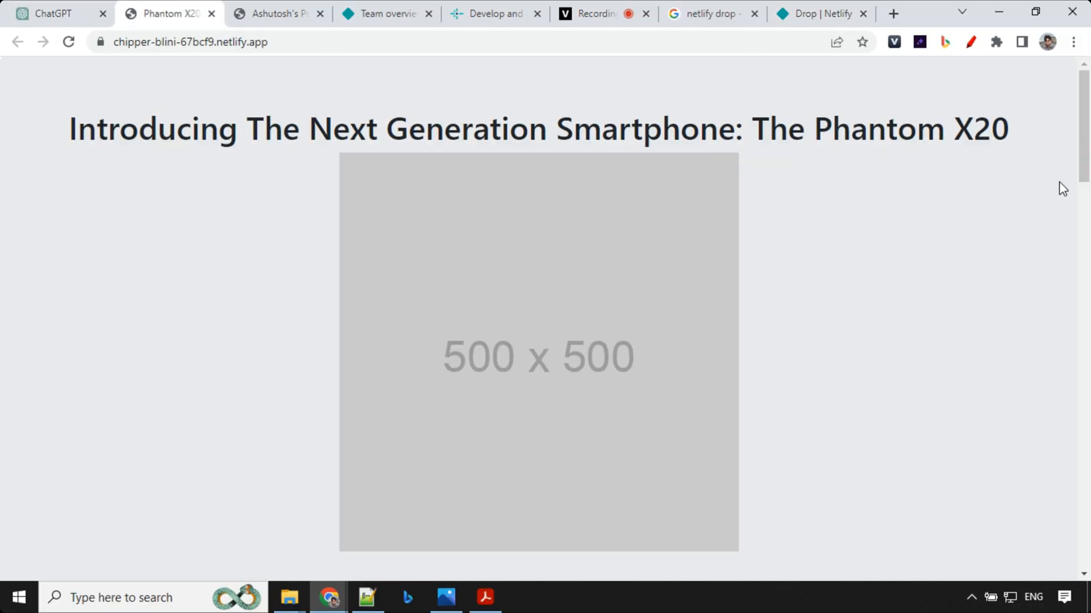
{"action": "scroll", "scroll_direction": "down", "scroll_amount": 3}
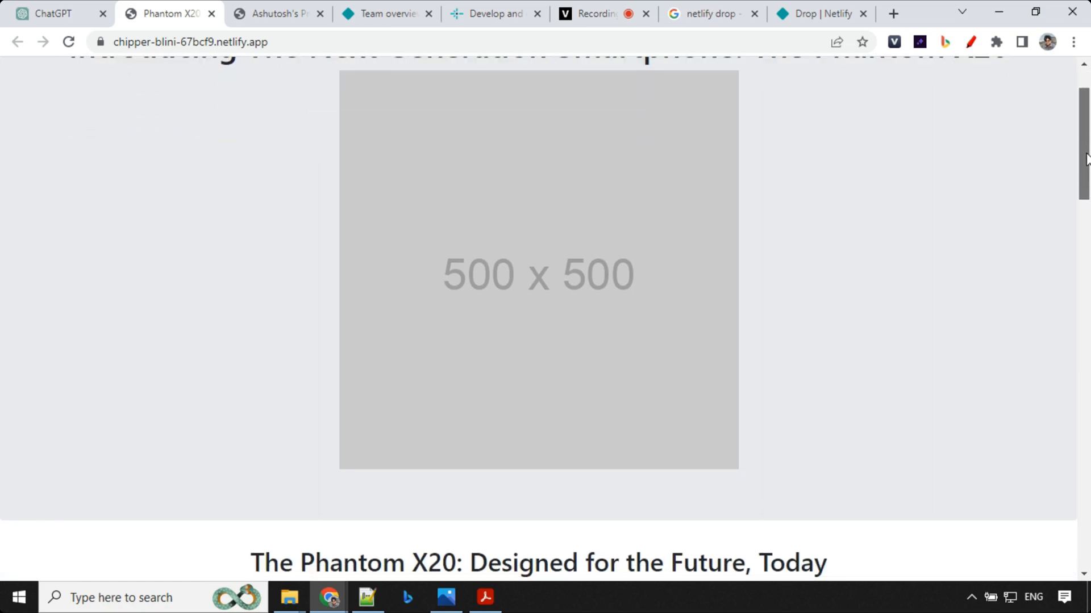
{"action": "scroll", "scroll_direction": "down", "scroll_amount": 3}
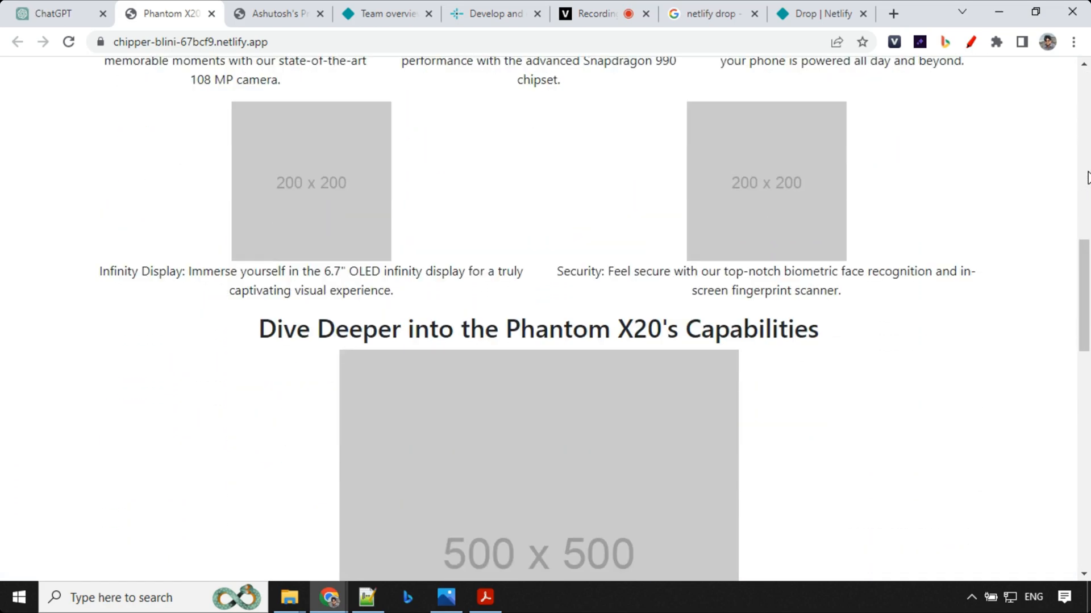
{"action": "scroll", "scroll_direction": "down", "scroll_amount": 3}
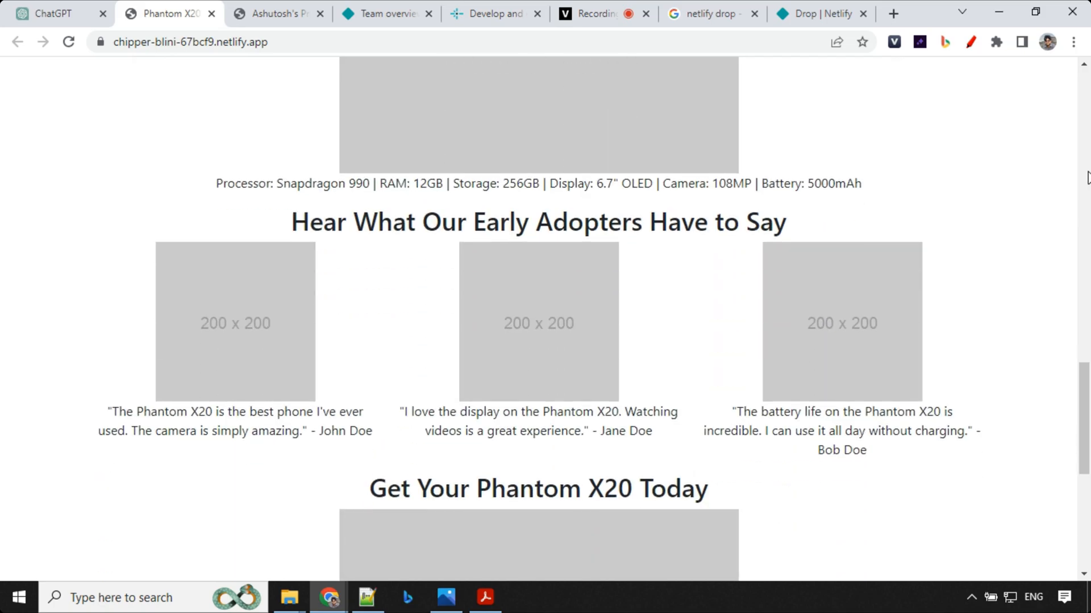
{"action": "left_click", "coordinate": [273, 13]}
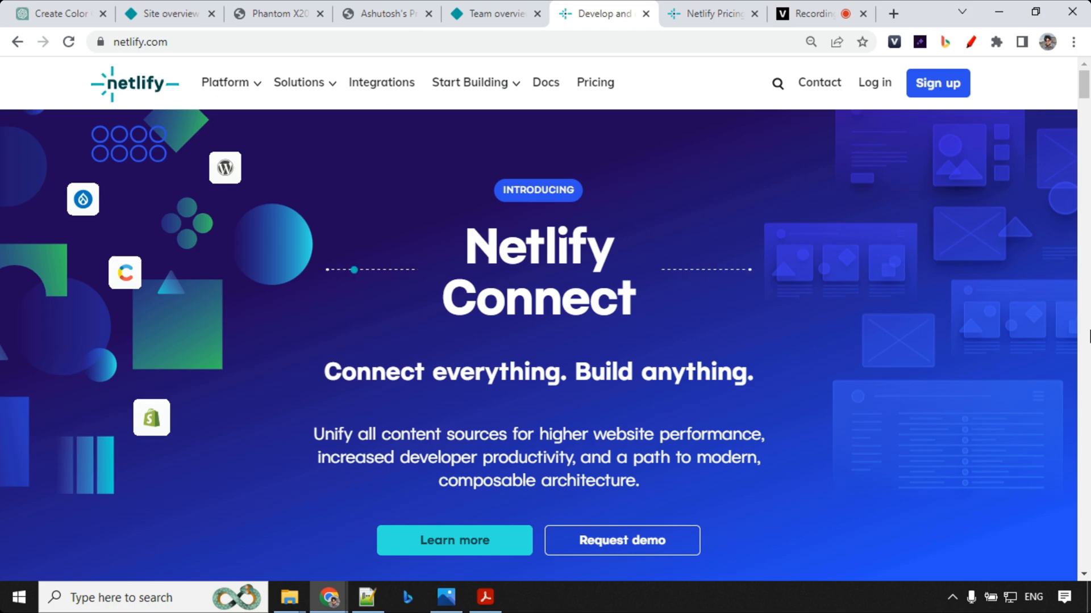
Review Netlify pricing and the Add new site > Deploy manually option, then return to the chat
{"action": "left_click", "coordinate": [710, 13]}
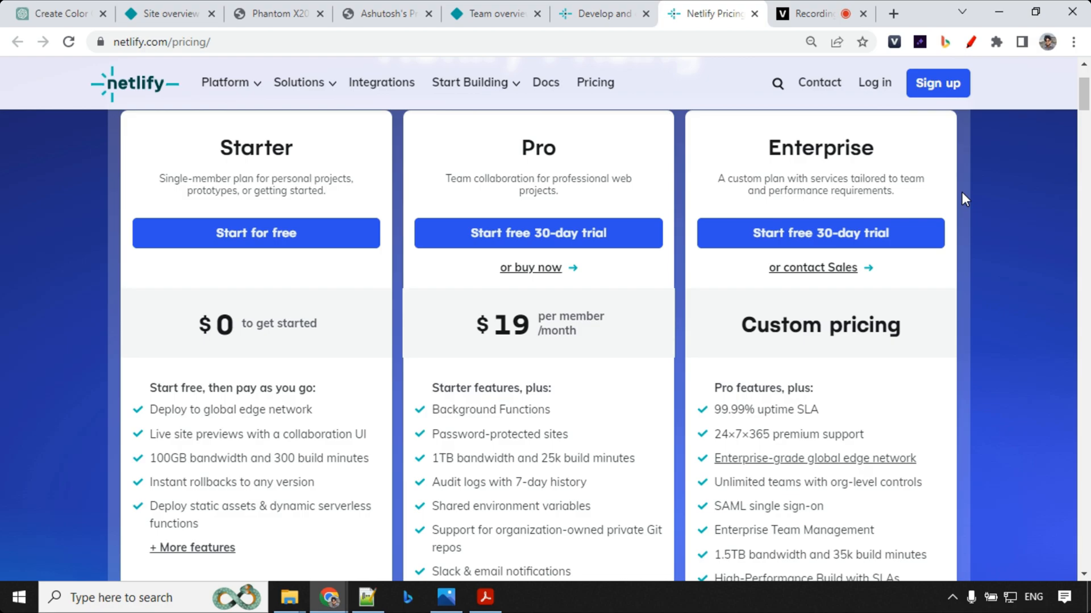
{"action": "left_click", "coordinate": [493, 13]}
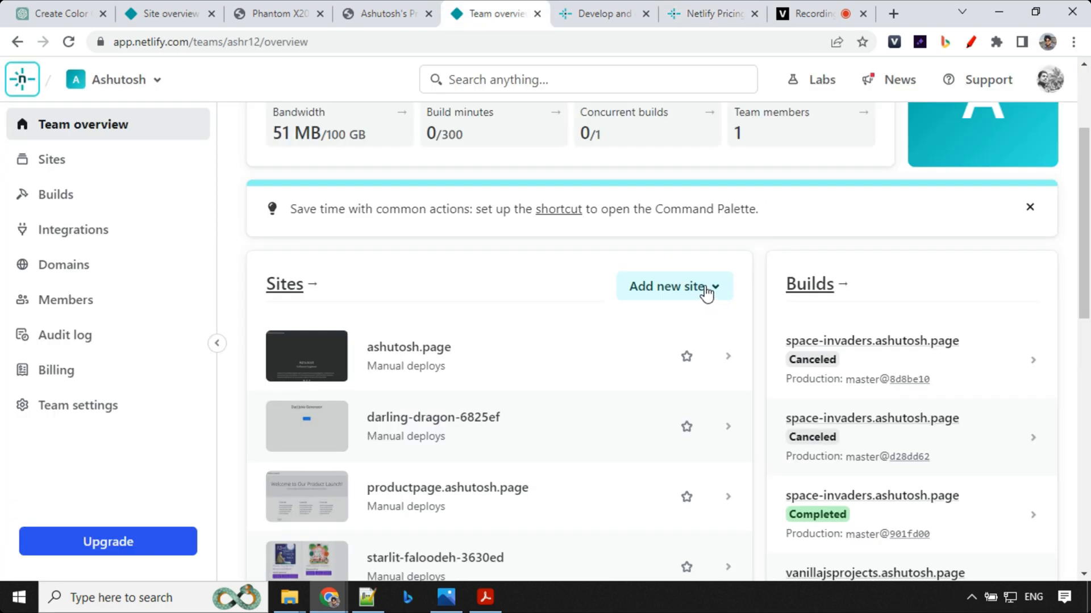
{"action": "left_click", "coordinate": [673, 286]}
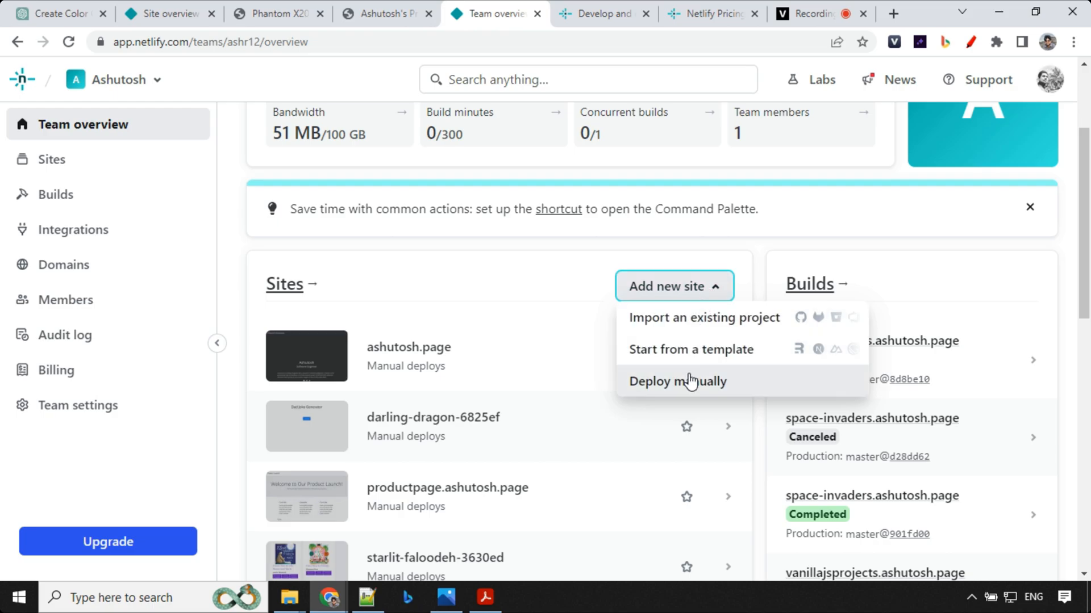
{"action": "left_click", "coordinate": [676, 381]}
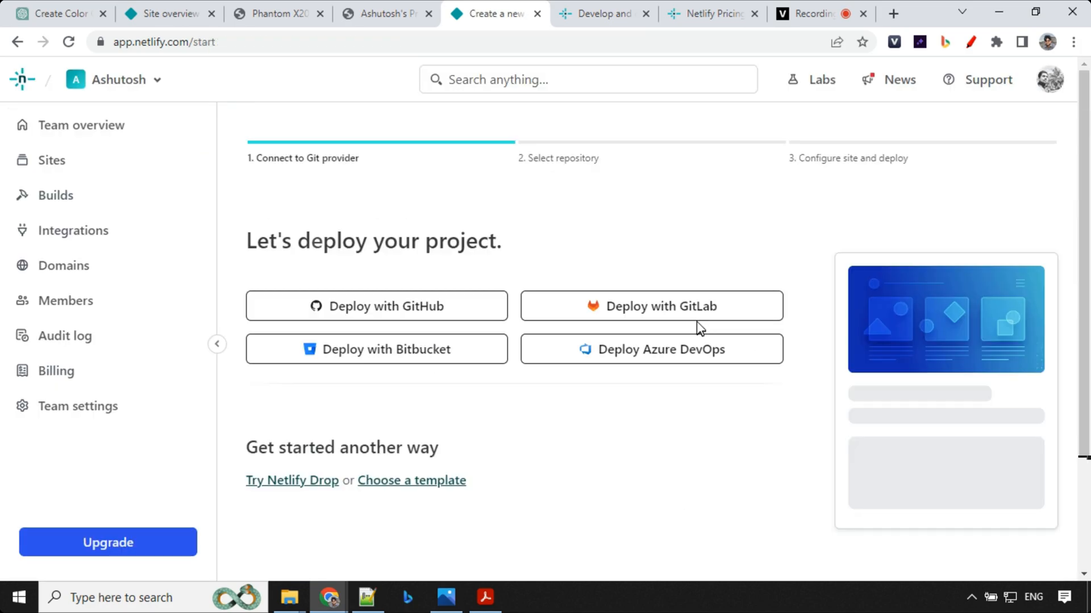
{"action": "mouse_move", "coordinate": [427, 199]}
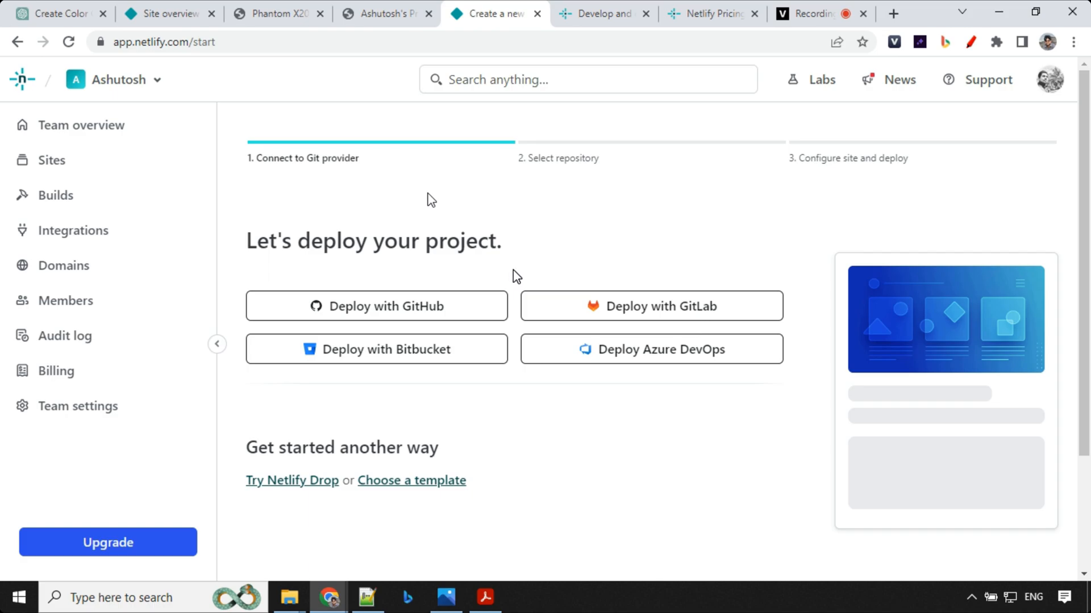
{"action": "mouse_move", "coordinate": [700, 329]}
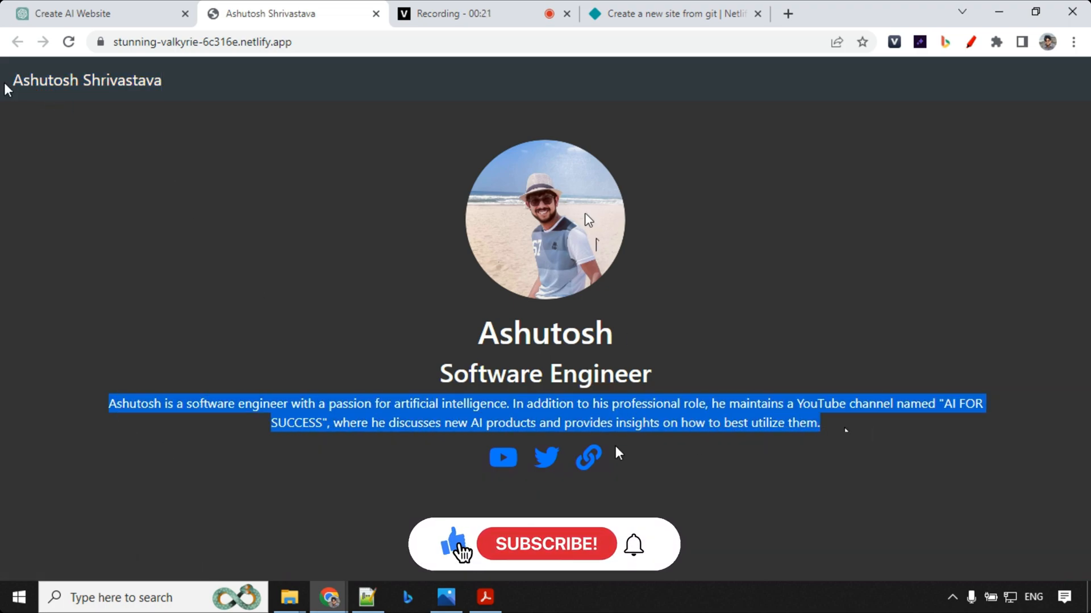
{"action": "left_click", "coordinate": [546, 544]}
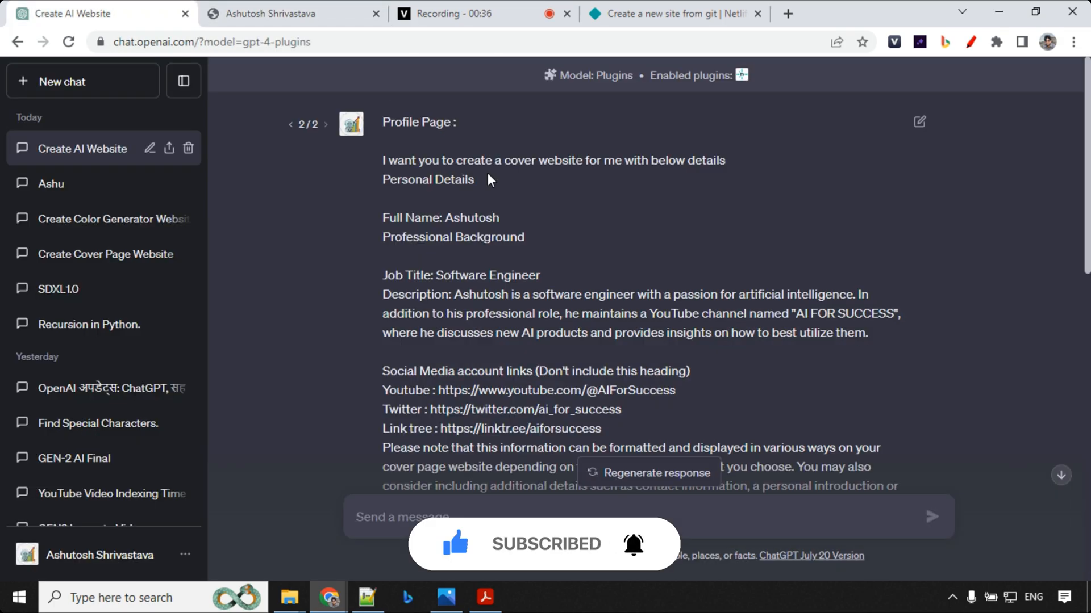
Scroll through the ChatGPT profile prompt and highlight its 200 px image size
{"action": "scroll", "scroll_direction": "down", "scroll_amount": 3}
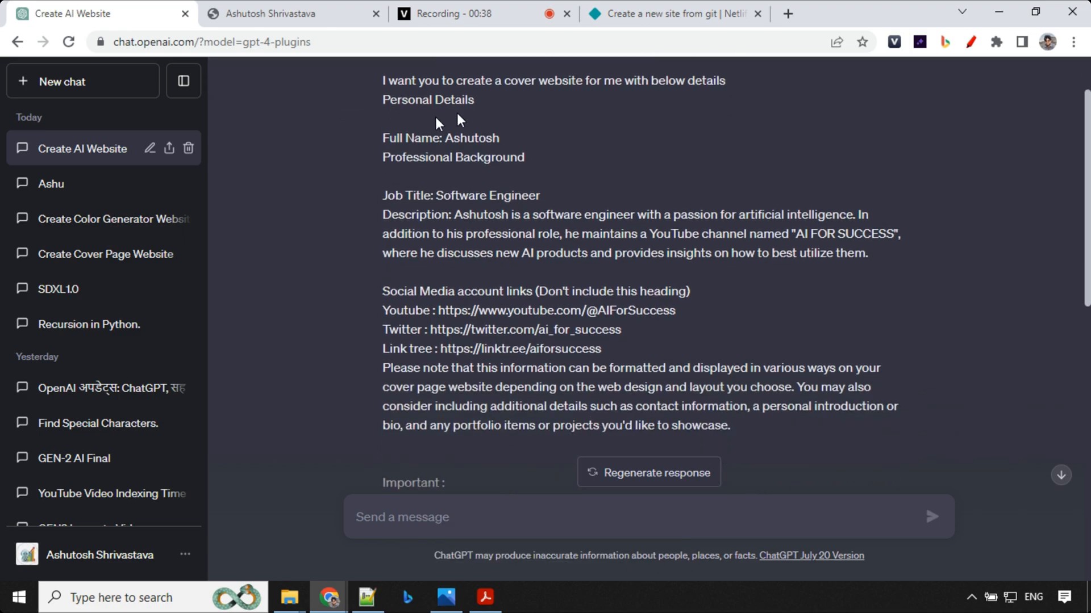
{"action": "scroll", "scroll_direction": "down", "scroll_amount": 3}
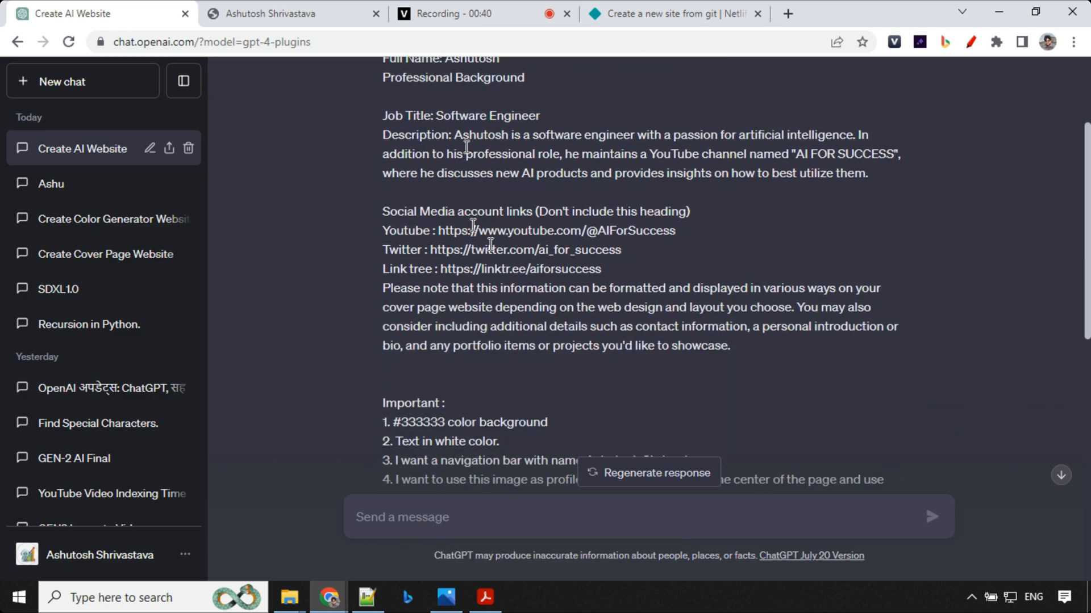
{"action": "scroll", "scroll_direction": "down", "scroll_amount": 3}
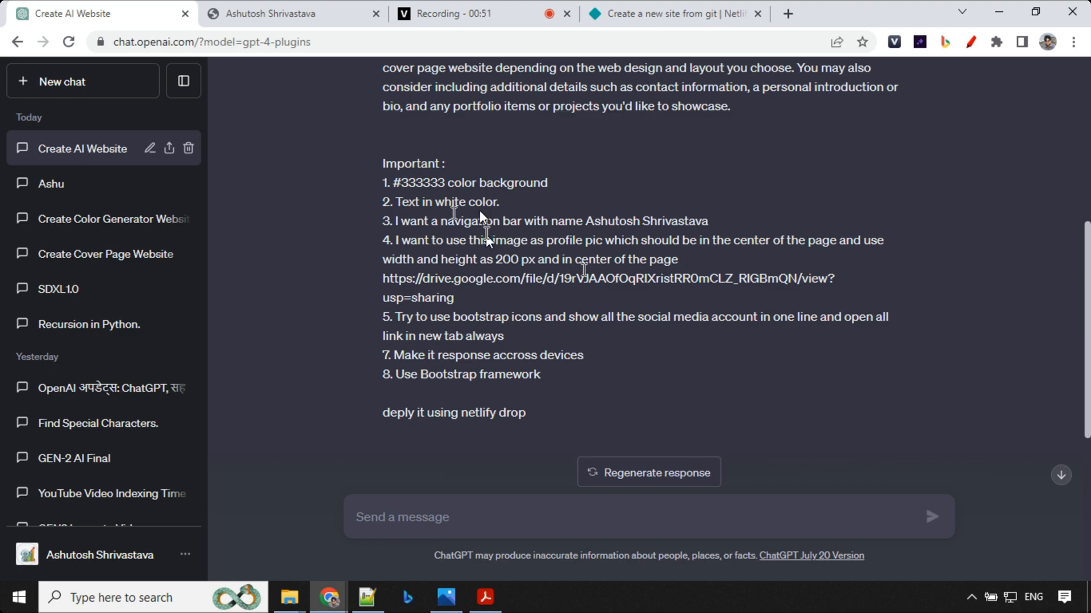
{"action": "double_click", "coordinate": [507, 259]}
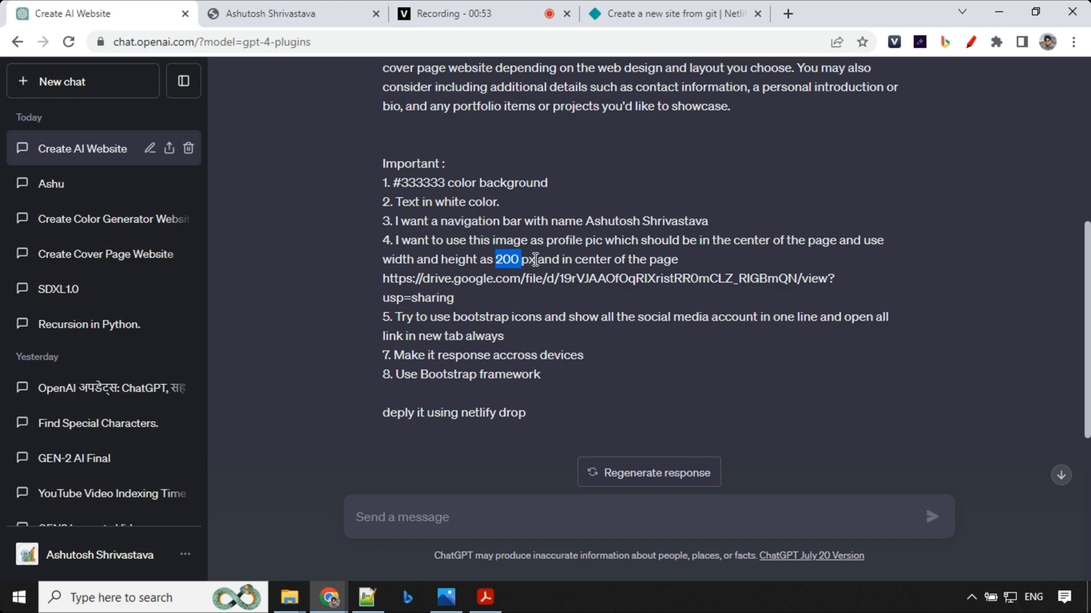
{"action": "left_click_drag", "start_coordinate": [534, 259], "coordinate": [549, 259]}
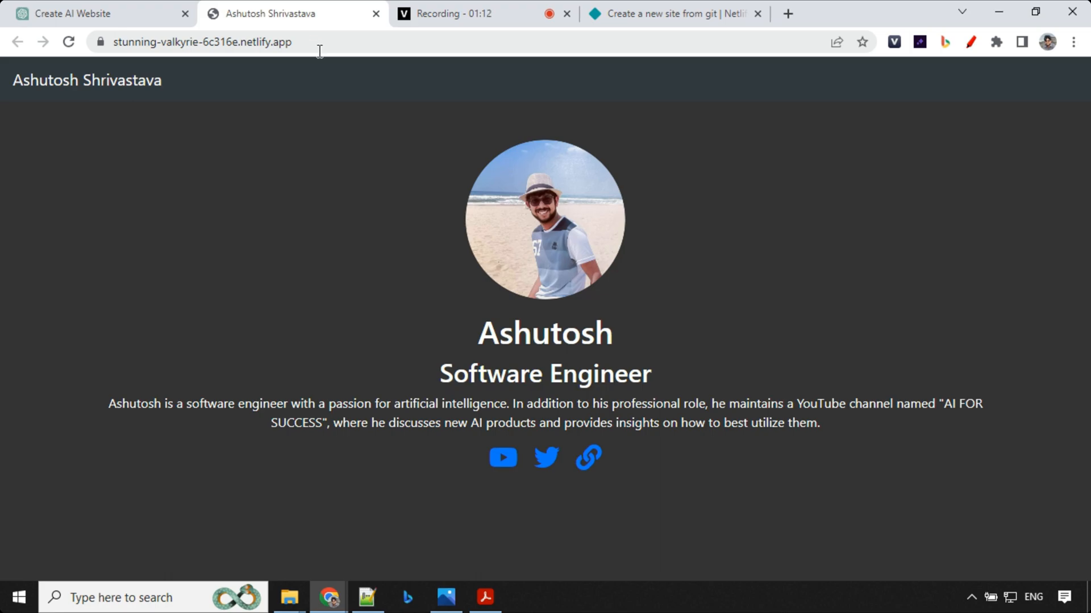
Follow the chat's claim link and claim the stunning-valkyrie-6c316e site on Netlify Drop
{"action": "left_click", "coordinate": [97, 13]}
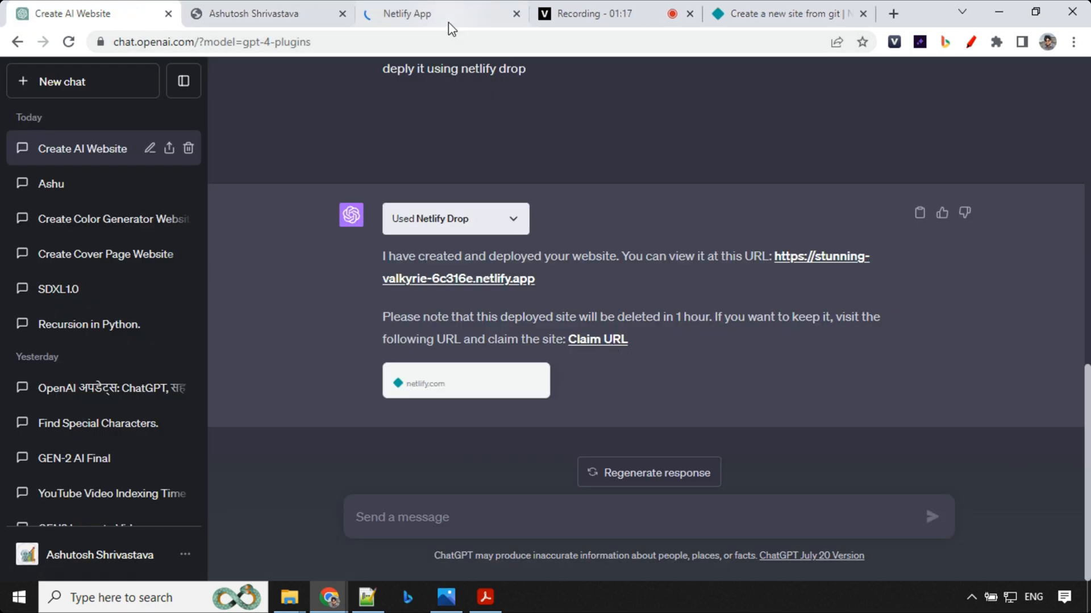
{"action": "left_click", "coordinate": [407, 13]}
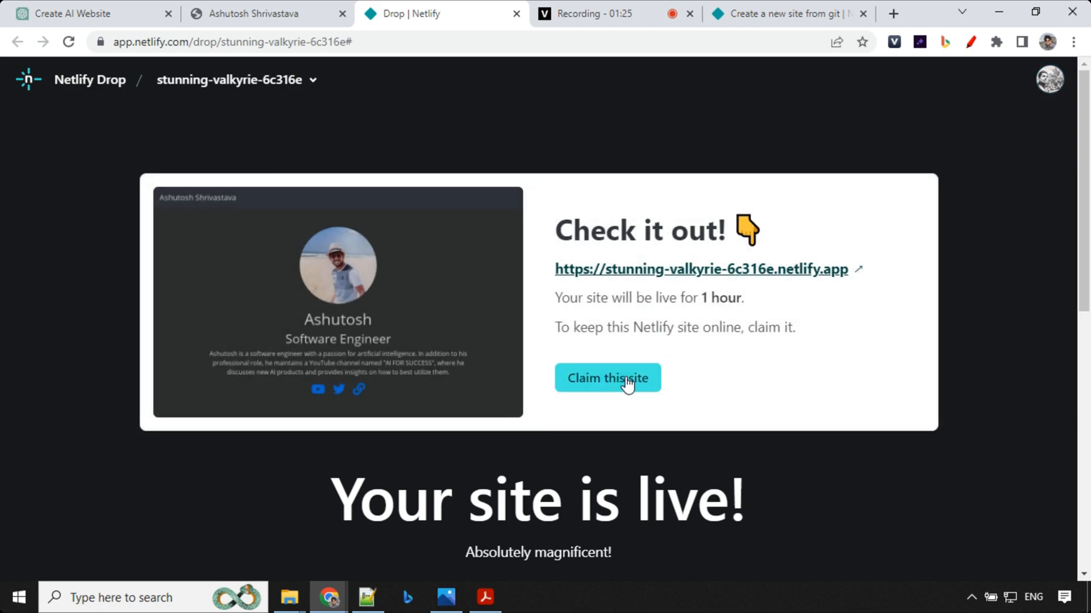
{"action": "mouse_move", "coordinate": [607, 378]}
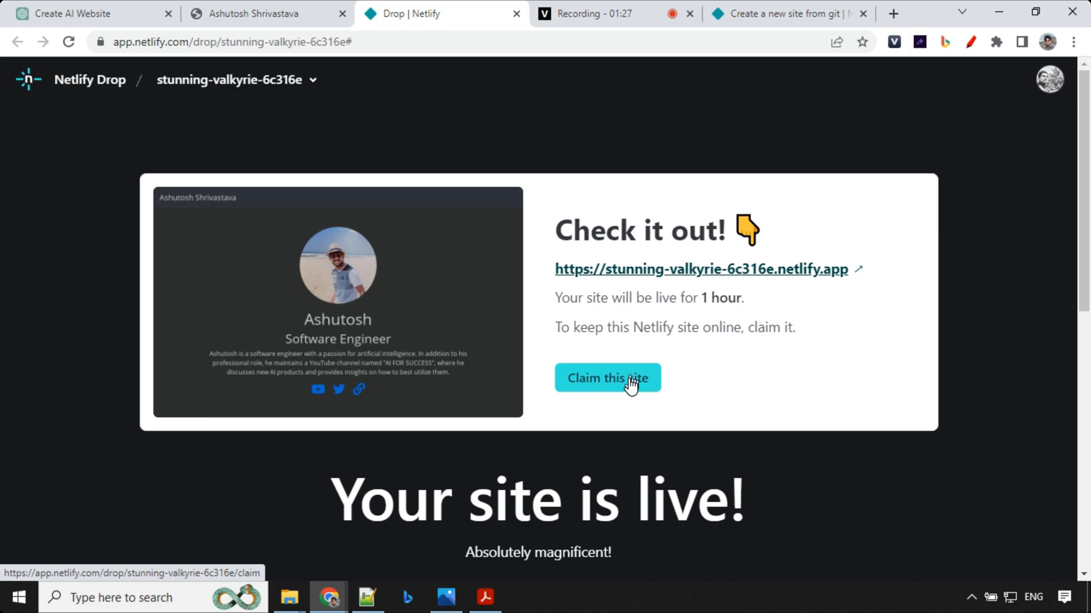
{"action": "left_click", "coordinate": [606, 378]}
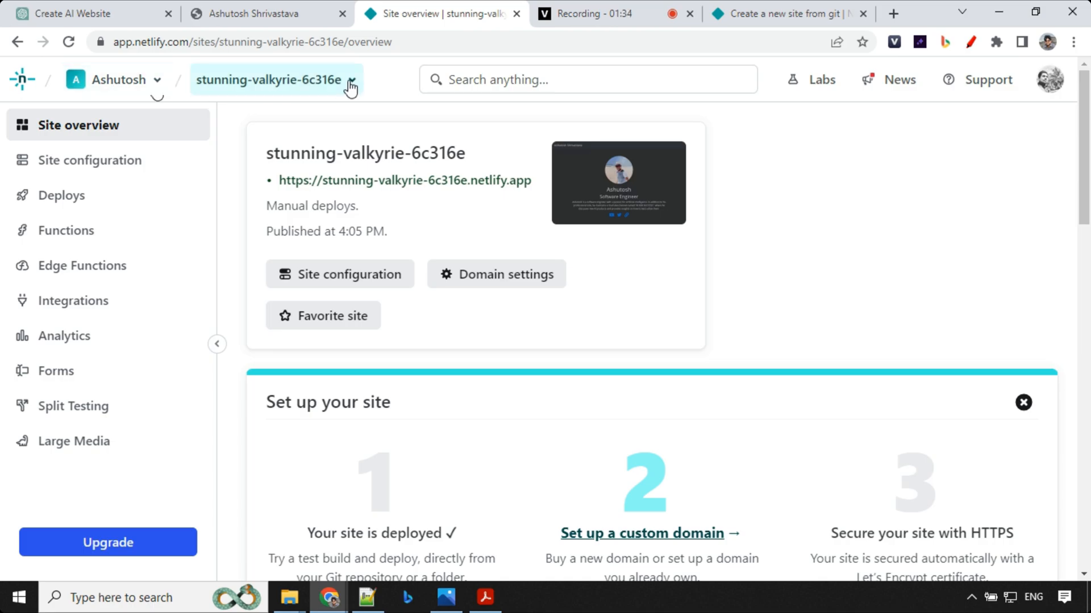
Open the site configuration details and the Change site name dialog for stunning-valkyrie-6c316e
{"action": "left_click", "coordinate": [275, 80]}
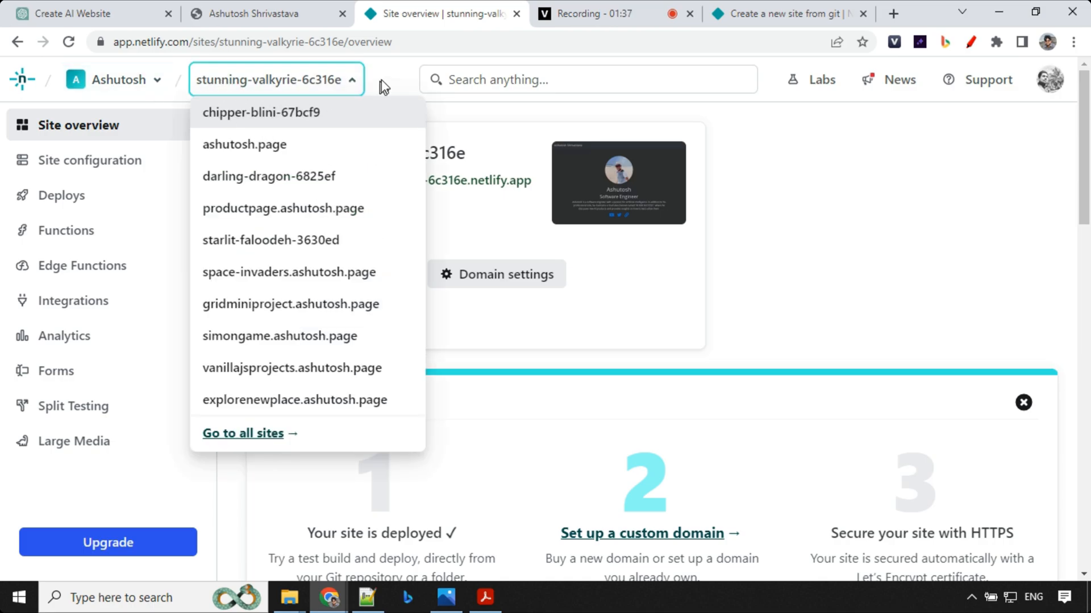
{"action": "left_click", "coordinate": [273, 79]}
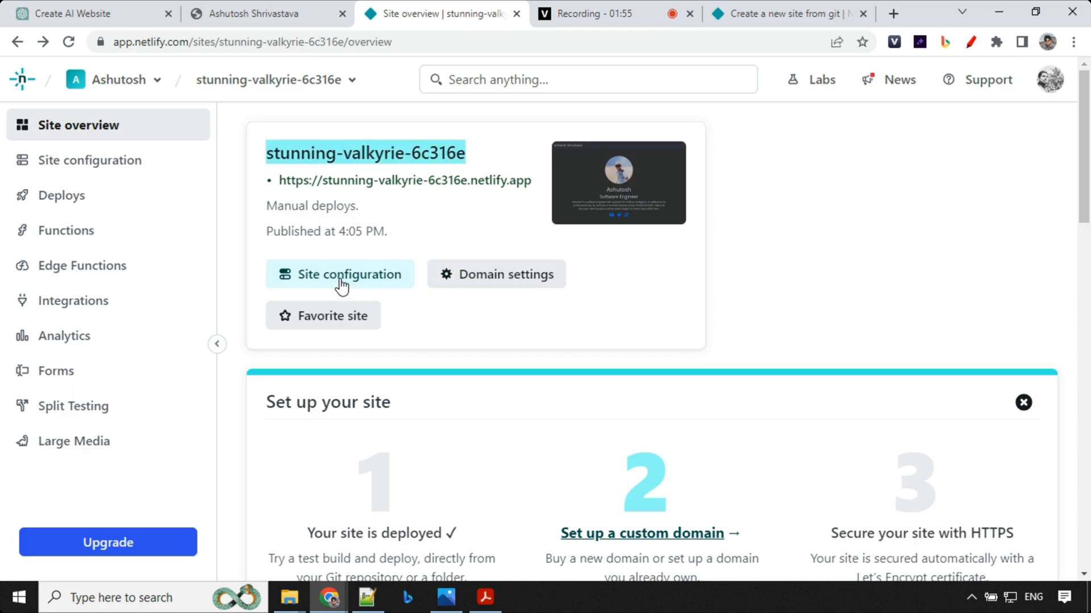
{"action": "left_click", "coordinate": [341, 274]}
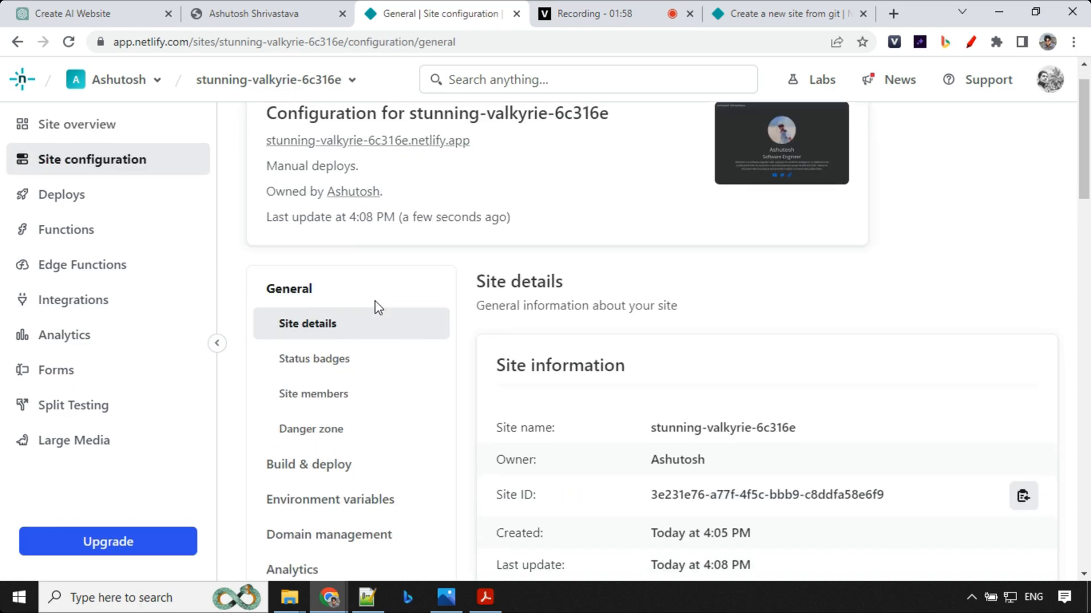
{"action": "scroll", "scroll_direction": "down", "scroll_amount": 3}
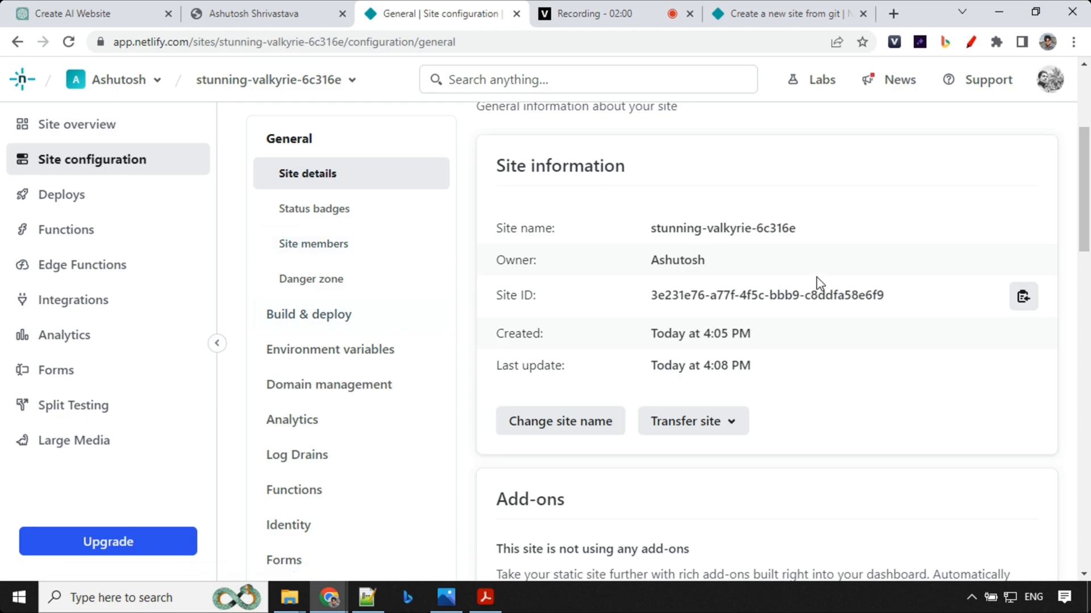
{"action": "left_click", "coordinate": [559, 421]}
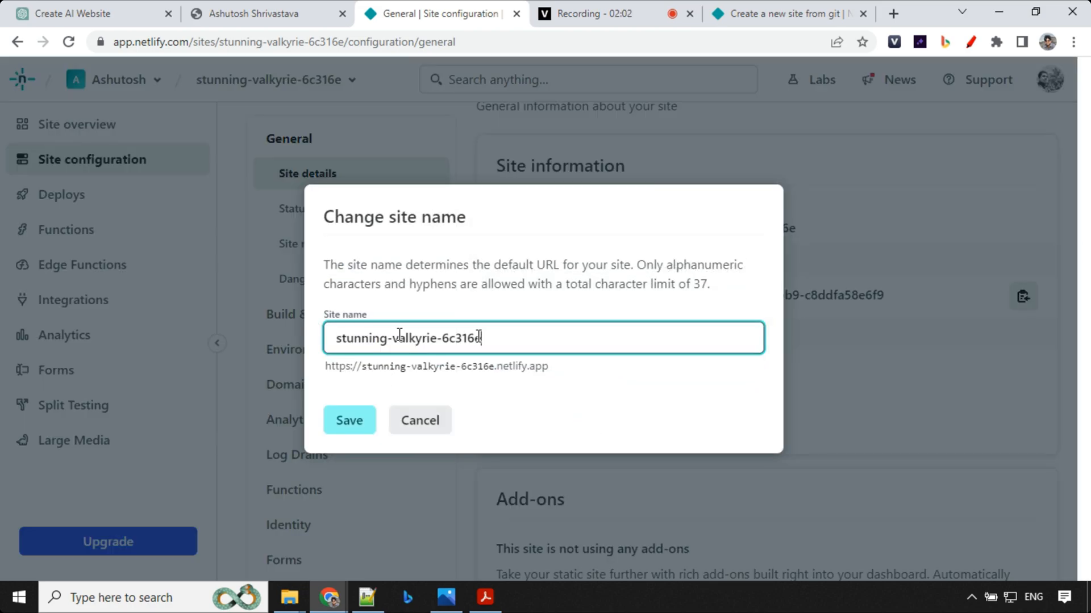
Rename the site to ashutoshprofile and save the new name
{"action": "type", "text": "ashu"}
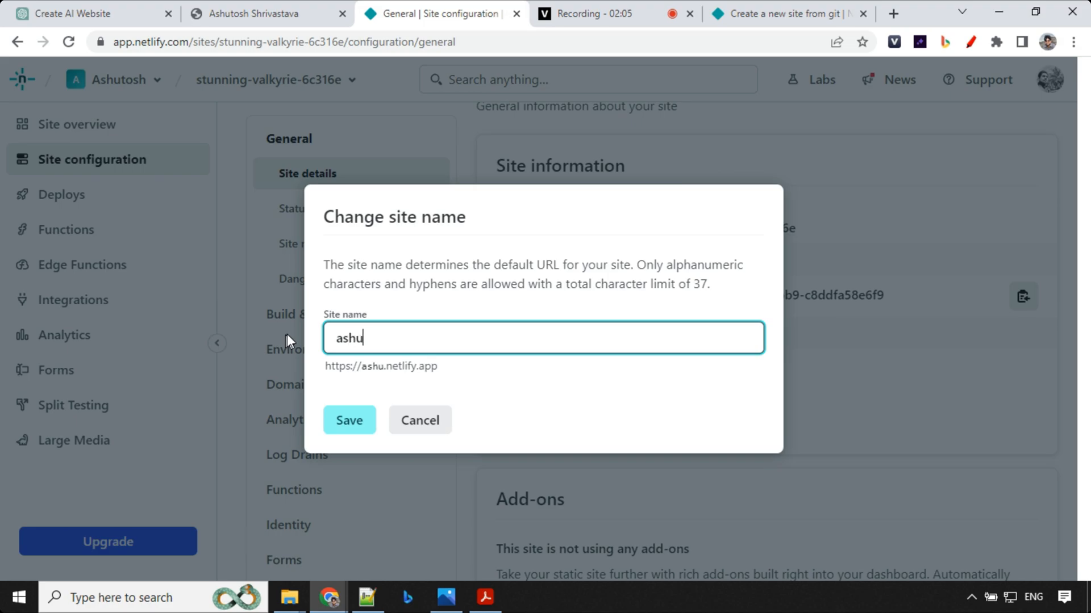
{"action": "left_click", "coordinate": [348, 420]}
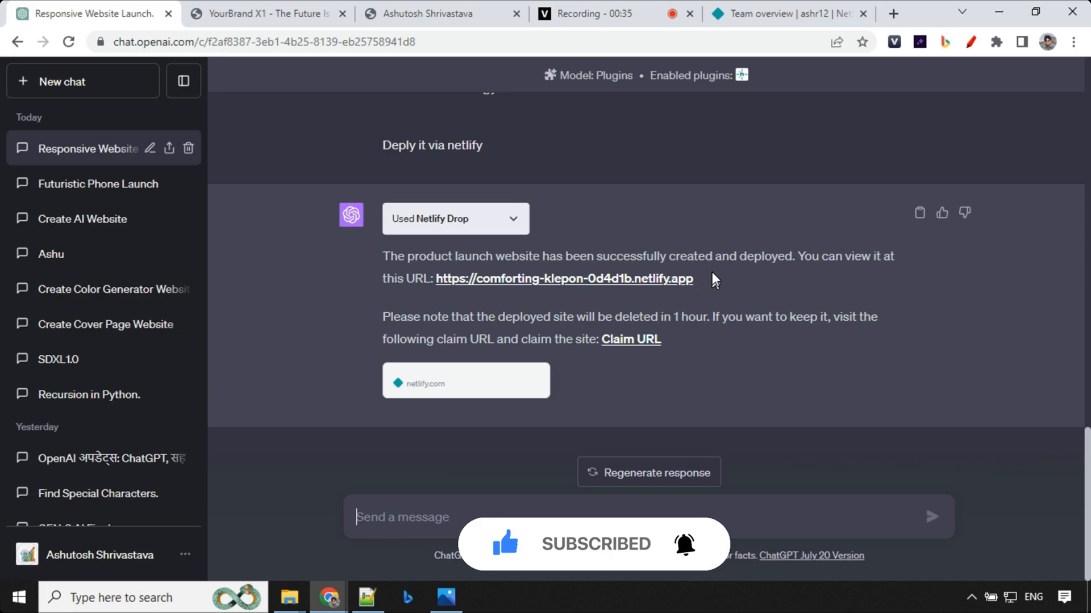
{"action": "mouse_move", "coordinate": [462, 200]}
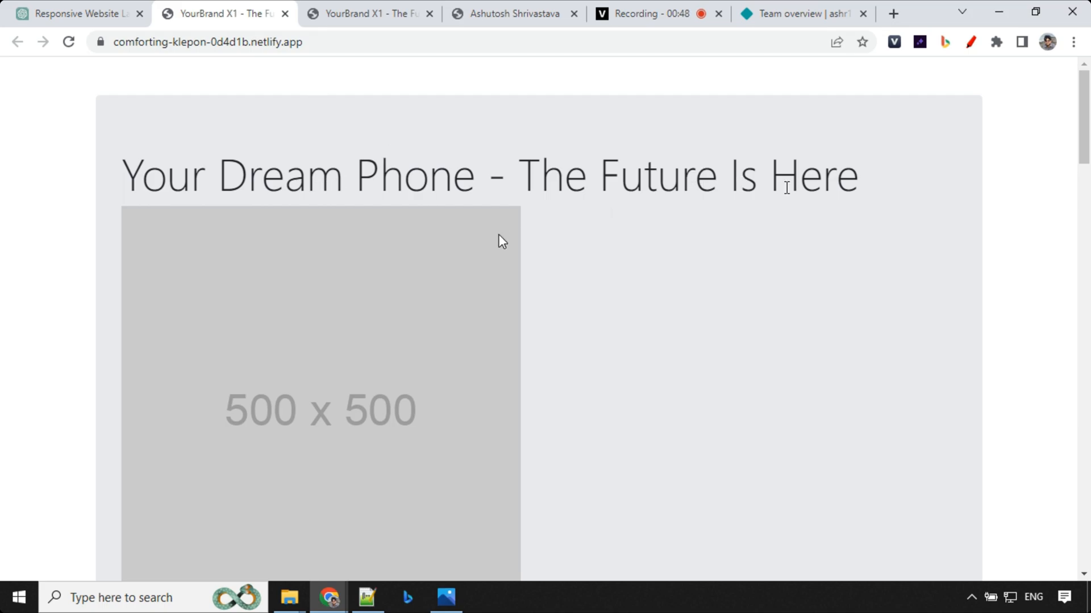
{"action": "mouse_move", "coordinate": [538, 282]}
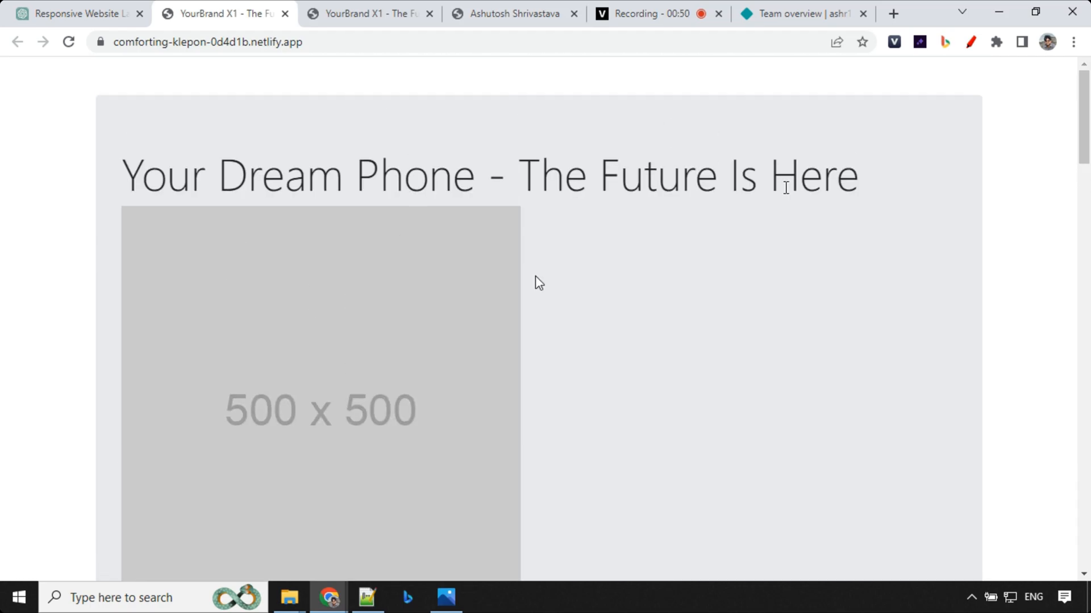
Scroll through the YourBrand X1 launch page, then return to the Netlify team overview
{"action": "scroll", "scroll_direction": "down", "scroll_amount": 3}
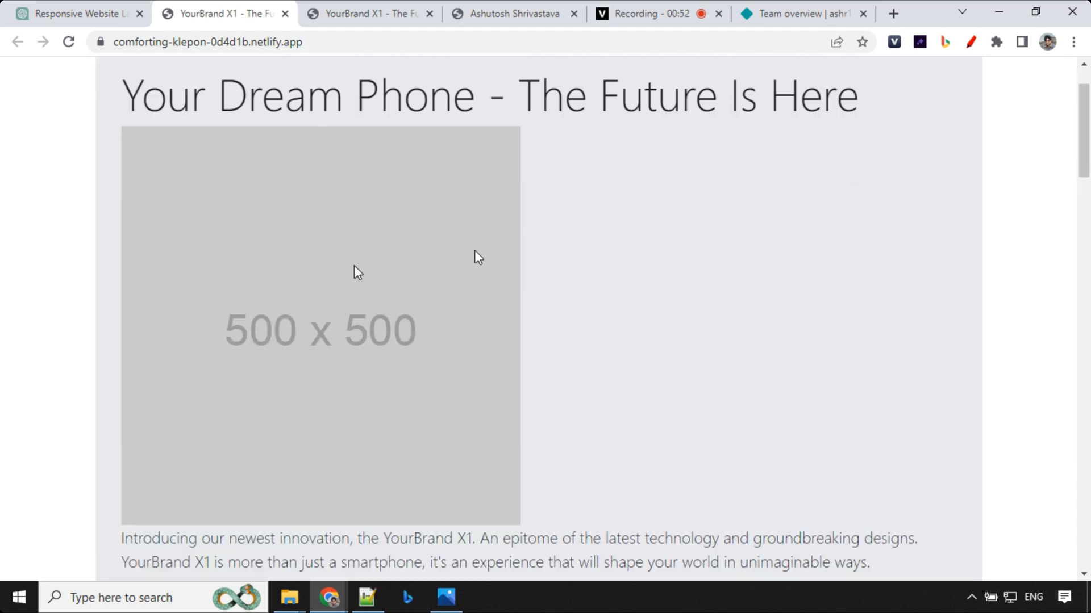
{"action": "scroll", "scroll_direction": "down", "scroll_amount": 3}
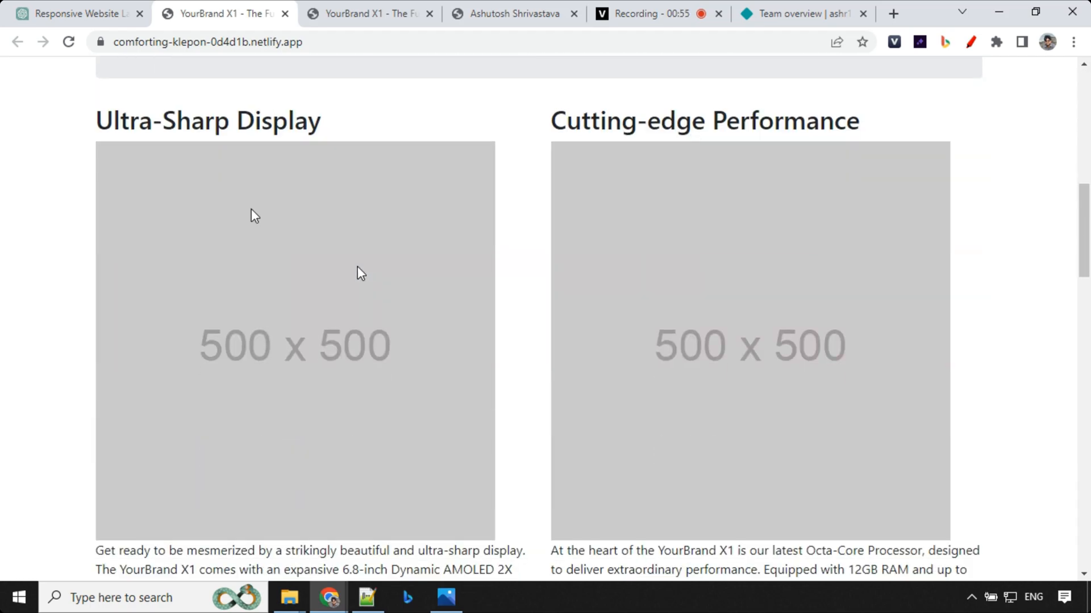
{"action": "left_click_drag", "start_coordinate": [550, 120], "coordinate": [774, 120]}
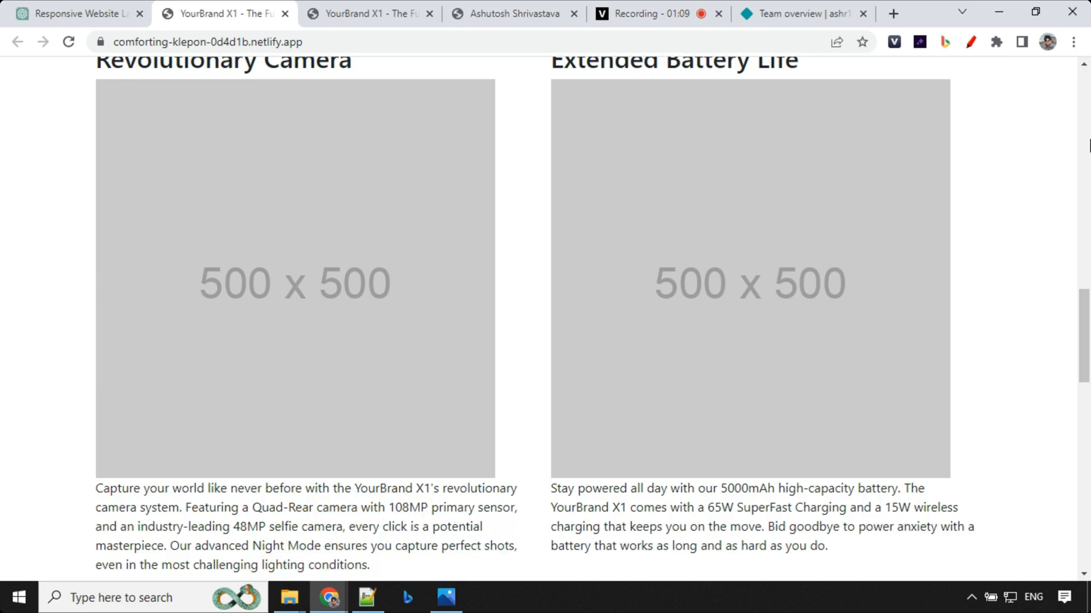
{"action": "left_click", "coordinate": [800, 13]}
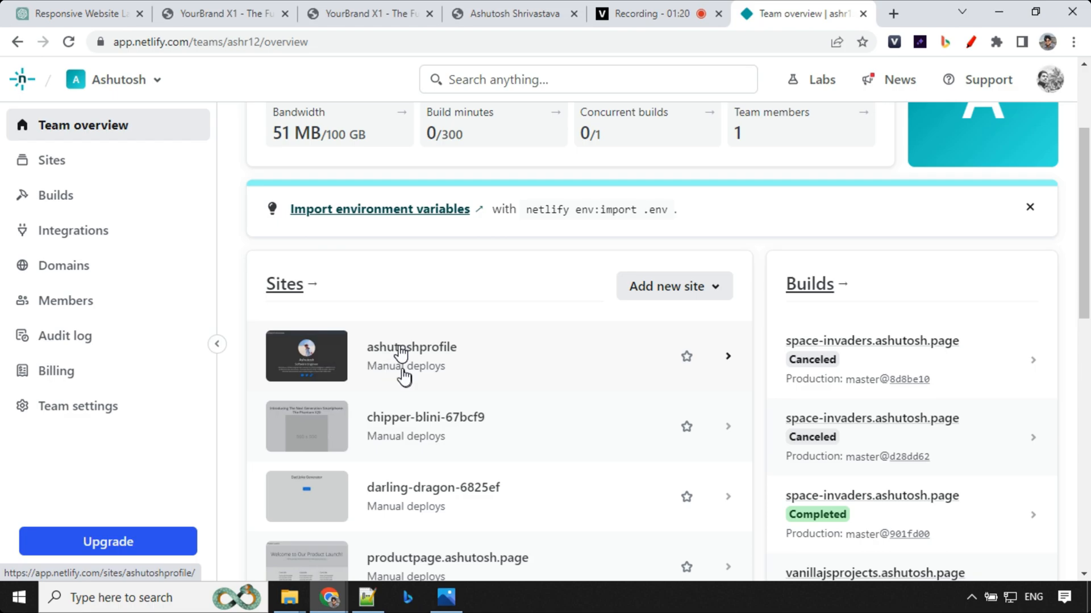
Open the ashutoshprofile site and its 'Set up a custom domain' form
{"action": "left_click", "coordinate": [412, 347]}
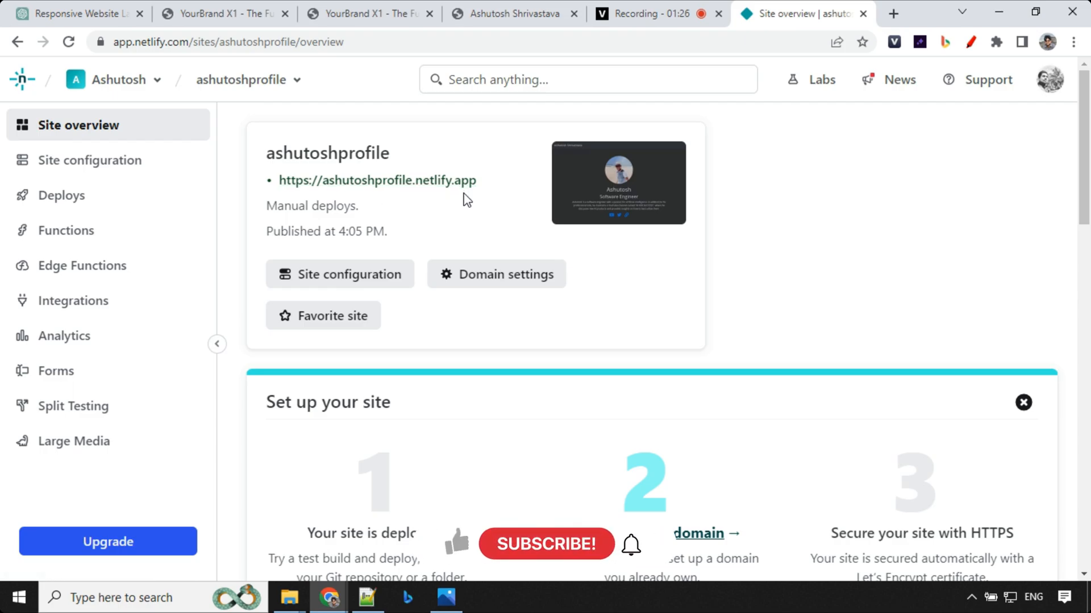
{"action": "left_click", "coordinate": [496, 273]}
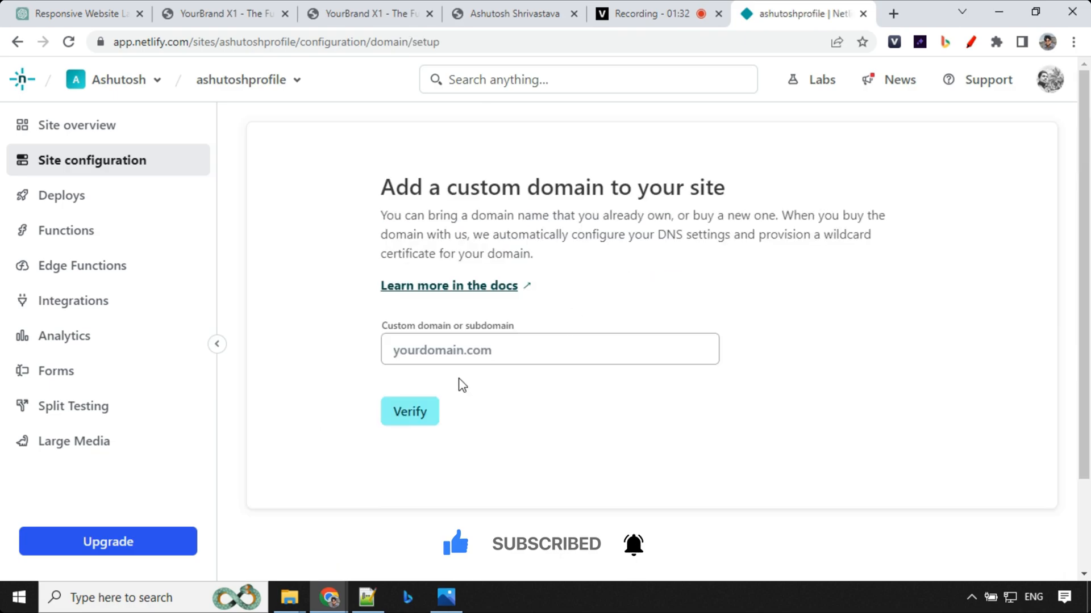
Verify ashutosh.page and add it as the primary domain with www redirecting
{"action": "type", "text": "ashutosh.page"}
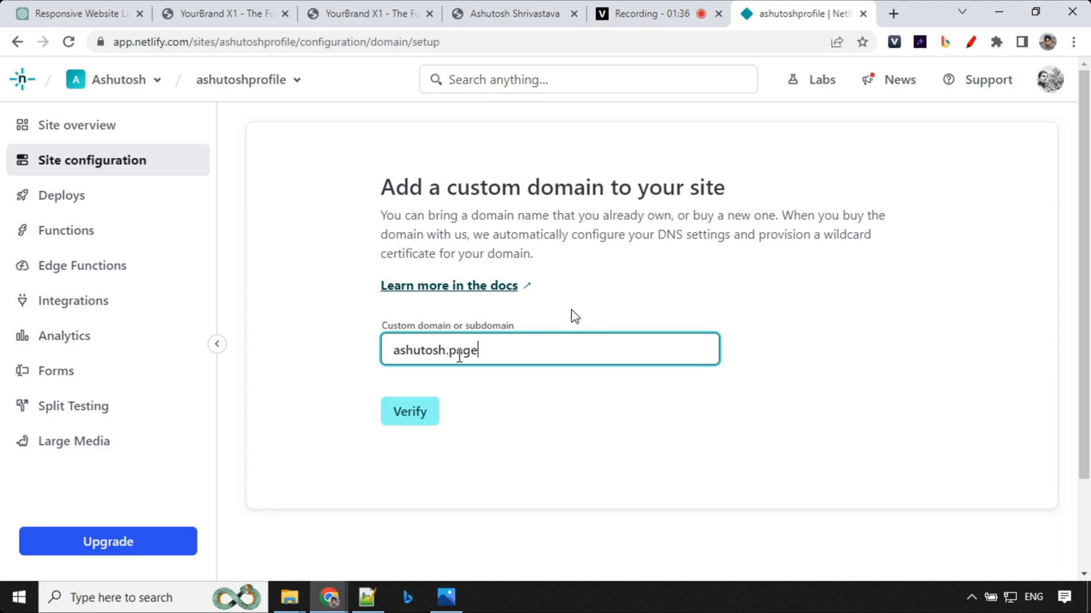
{"action": "left_click", "coordinate": [409, 411]}
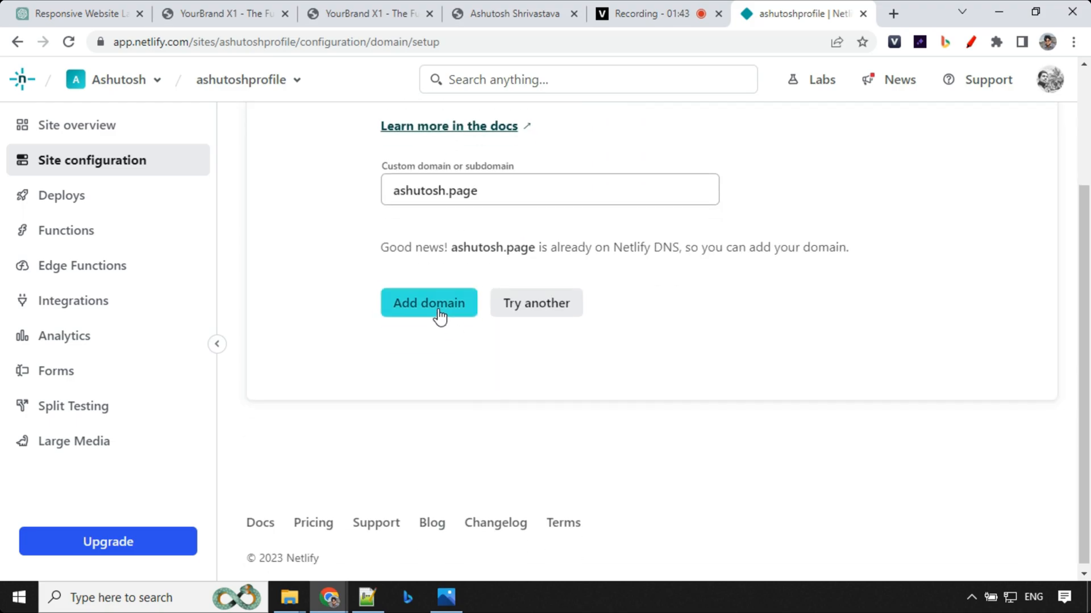
{"action": "left_click", "coordinate": [428, 302]}
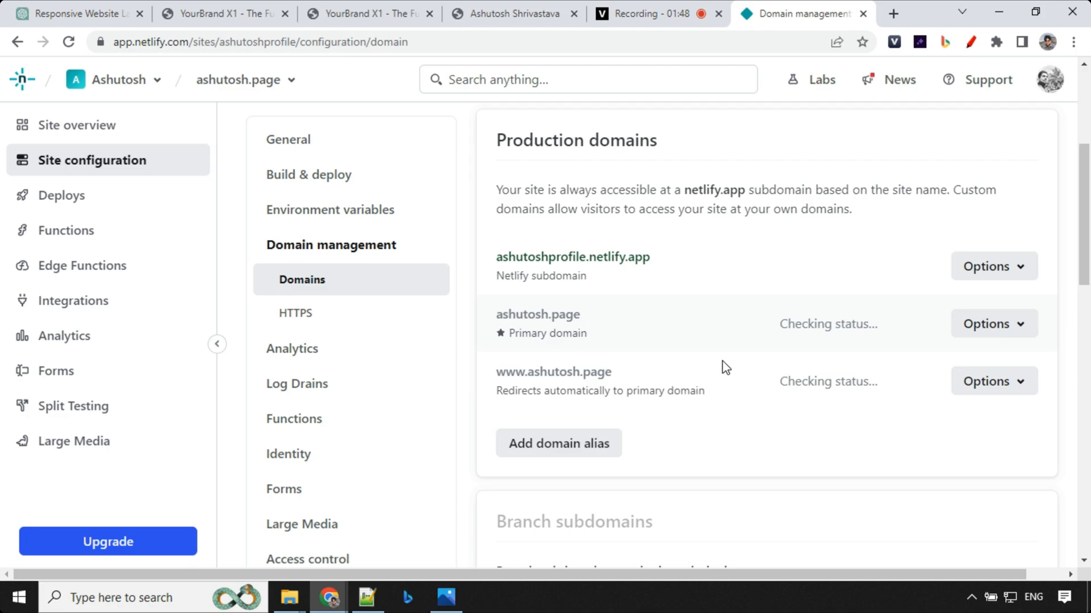
Enable and confirm Force HTTPS for ashutosh.page in the site's HTTPS settings
{"action": "left_click", "coordinate": [295, 313]}
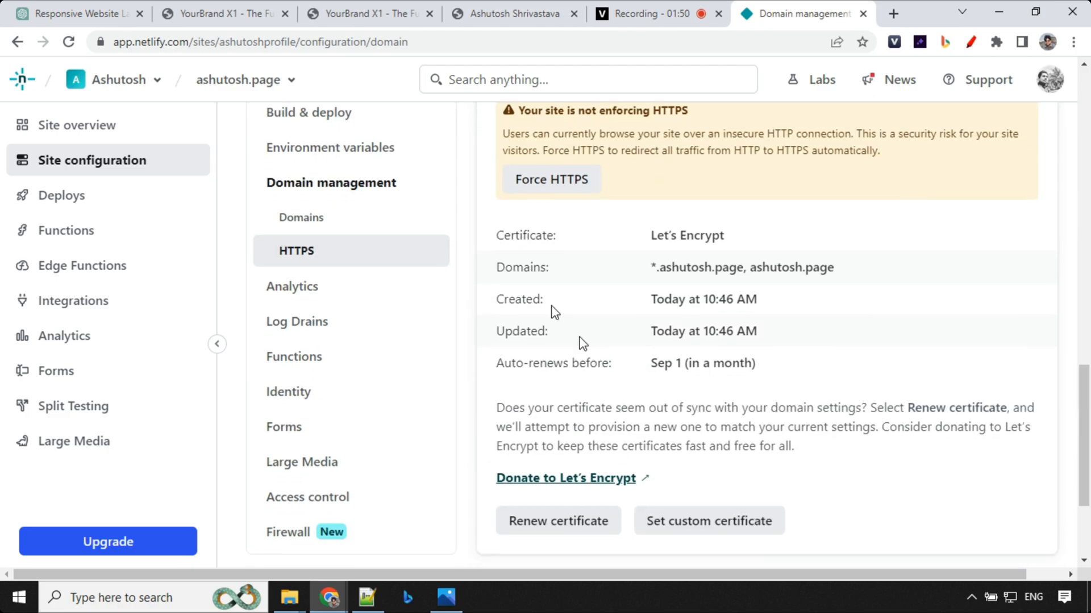
{"action": "left_click", "coordinate": [550, 180]}
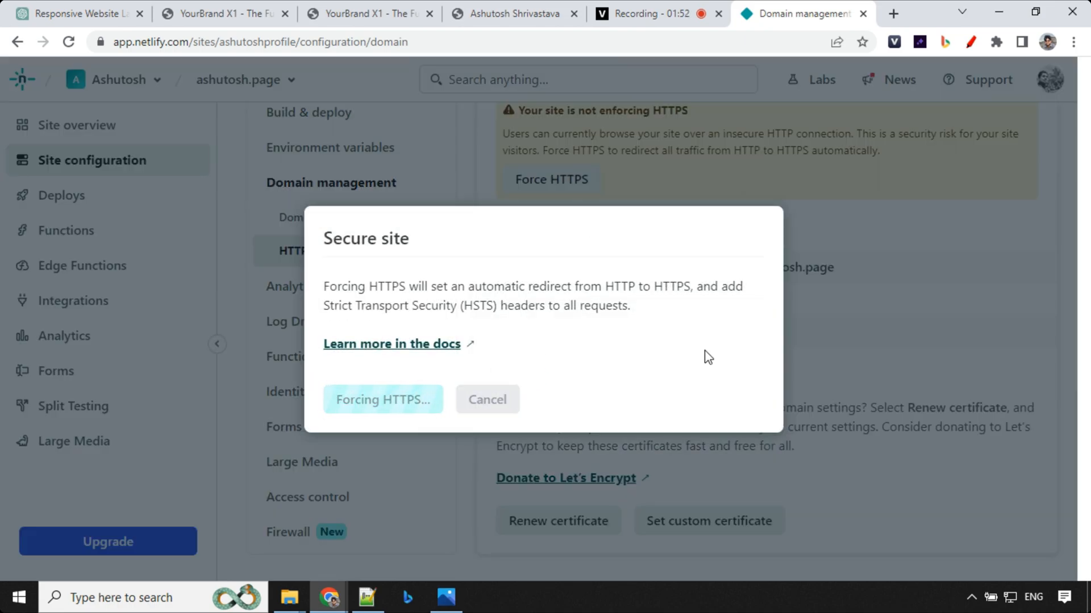
{"action": "left_click", "coordinate": [893, 13]}
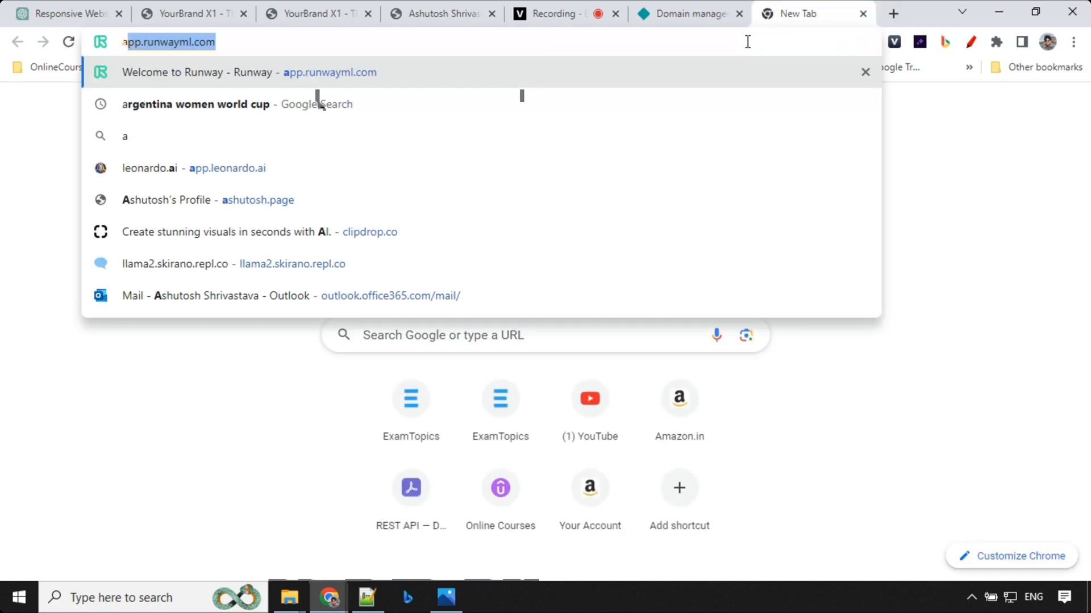